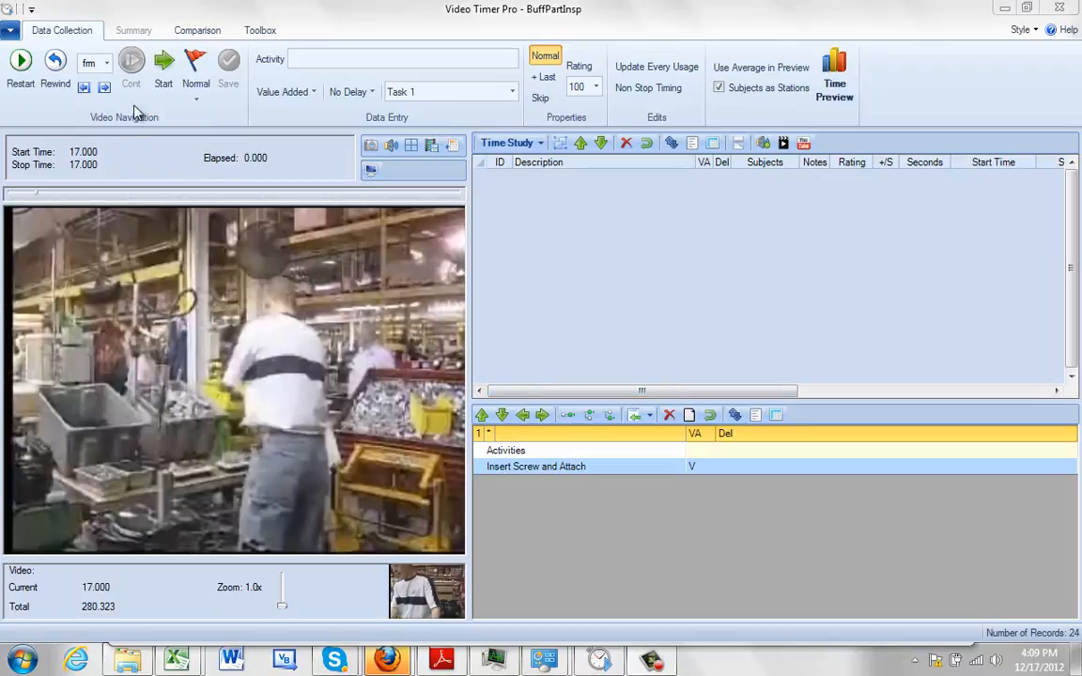
Switch the study table to Quantity mode from the Time Study dropdown.
{"action": "left_click", "coordinate": [196, 66]}
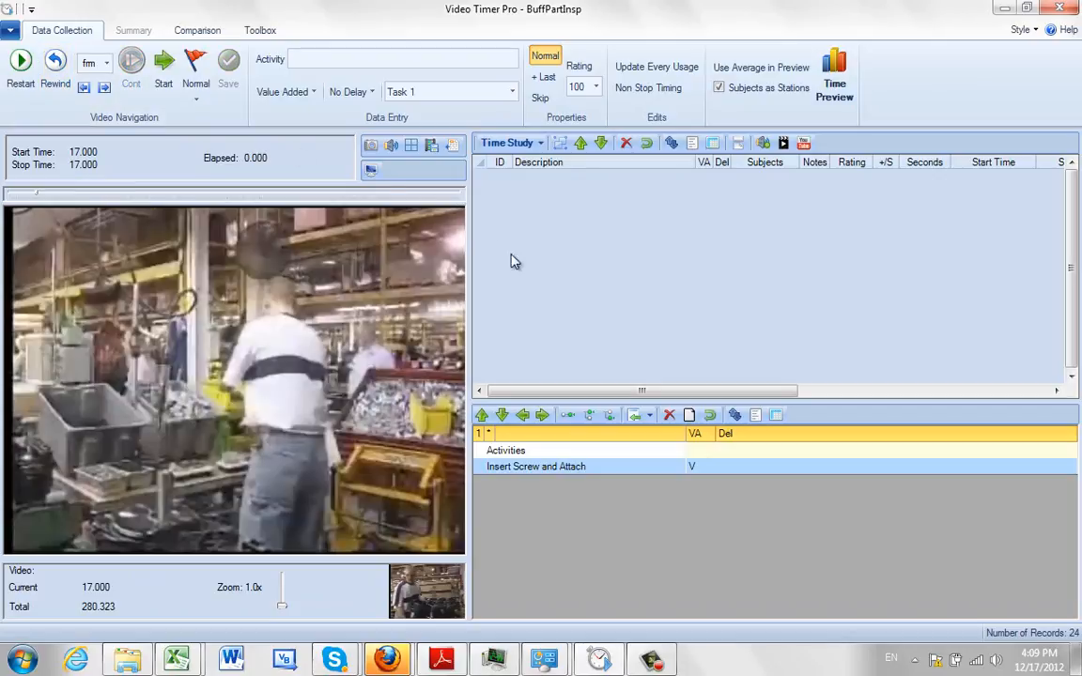
{"action": "left_click", "coordinate": [538, 142]}
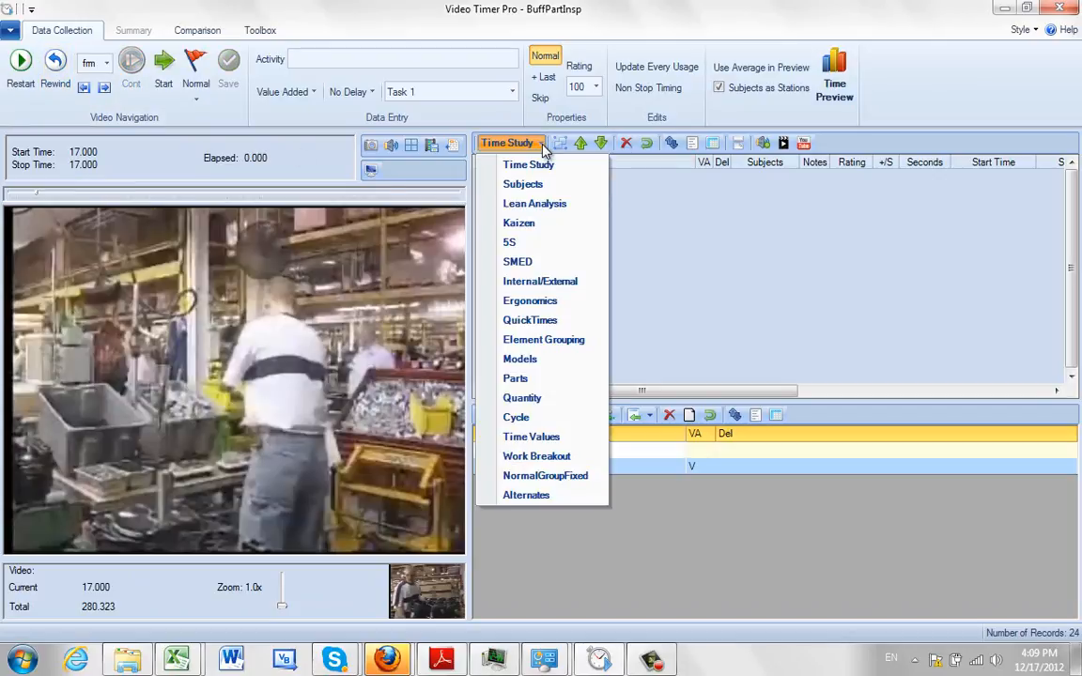
{"action": "mouse_move", "coordinate": [523, 398]}
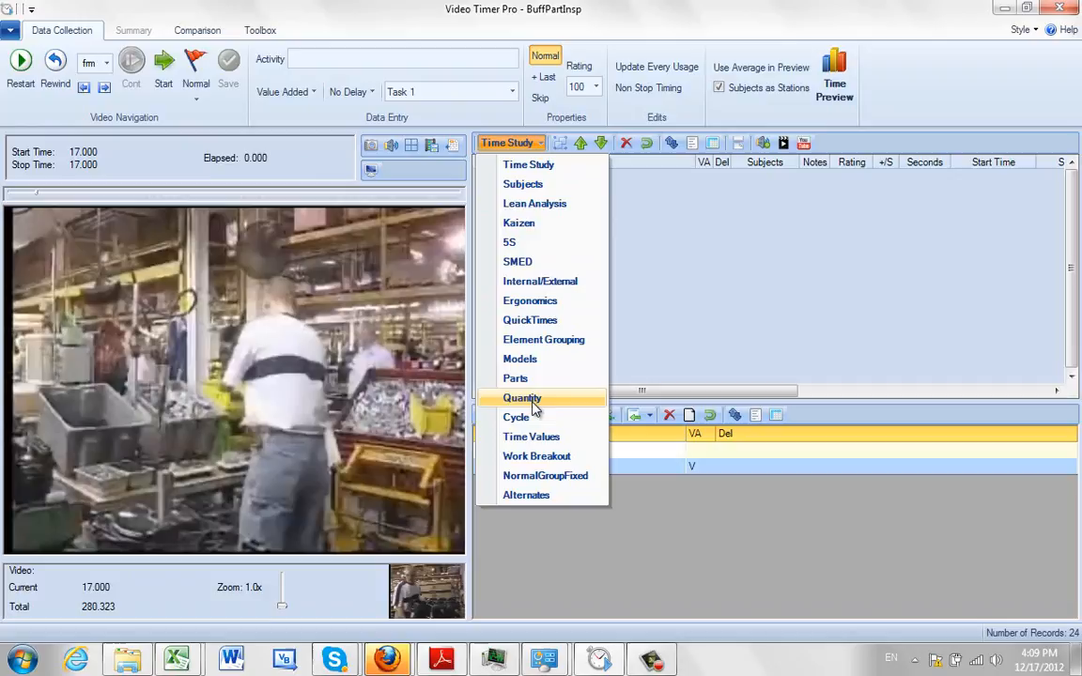
{"action": "left_click", "coordinate": [522, 397]}
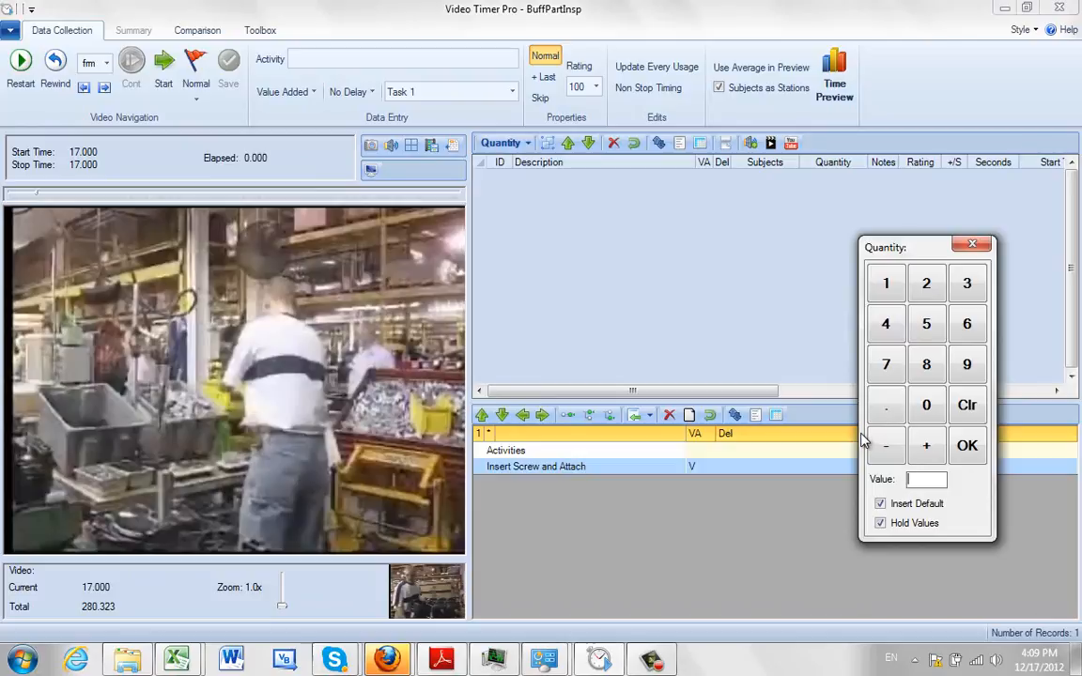
{"action": "mouse_move", "coordinate": [885, 323]}
{"action": "type", "text": "1"}
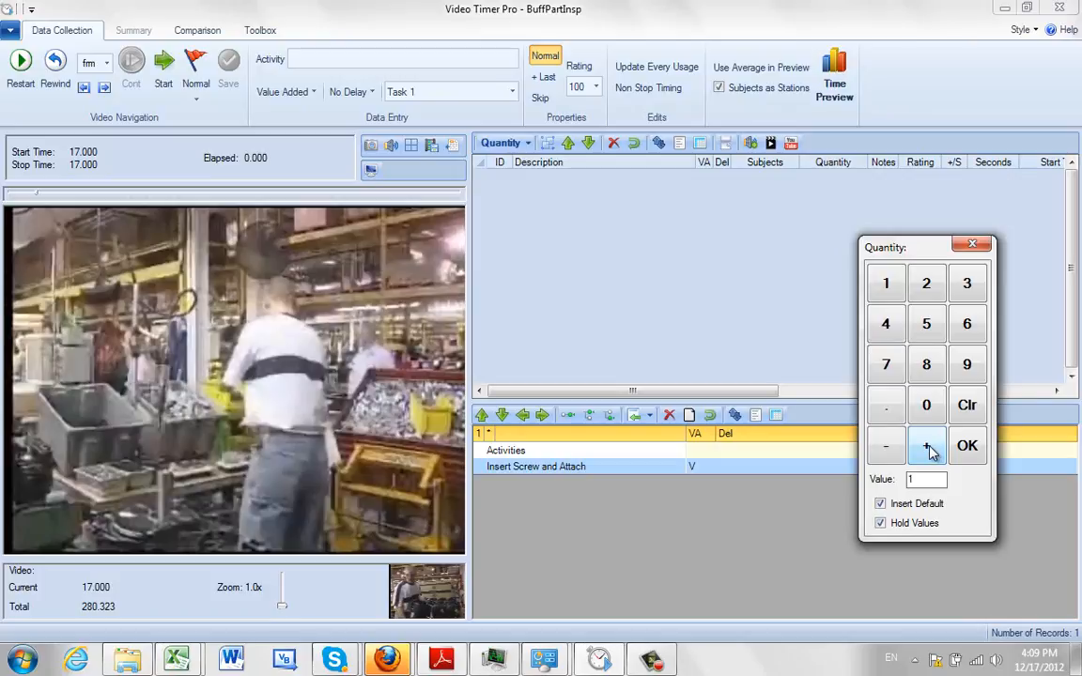
Test the quantity keypad by raising the value to 2 and entering 77, then clear it.
{"action": "left_click", "coordinate": [926, 446]}
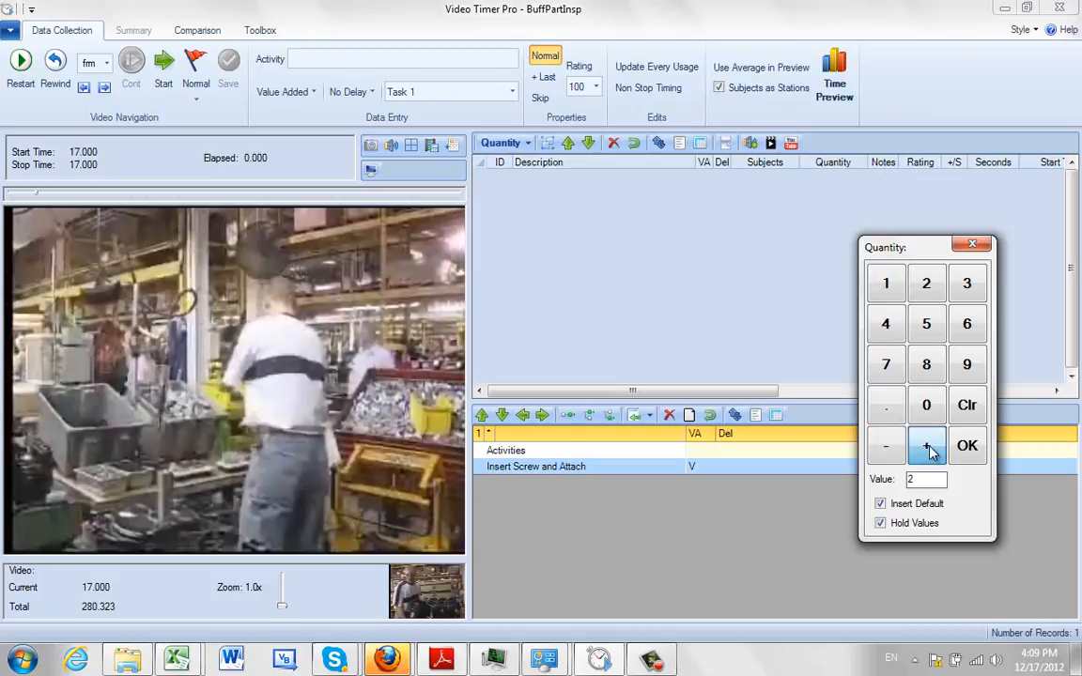
{"action": "left_click", "coordinate": [926, 445]}
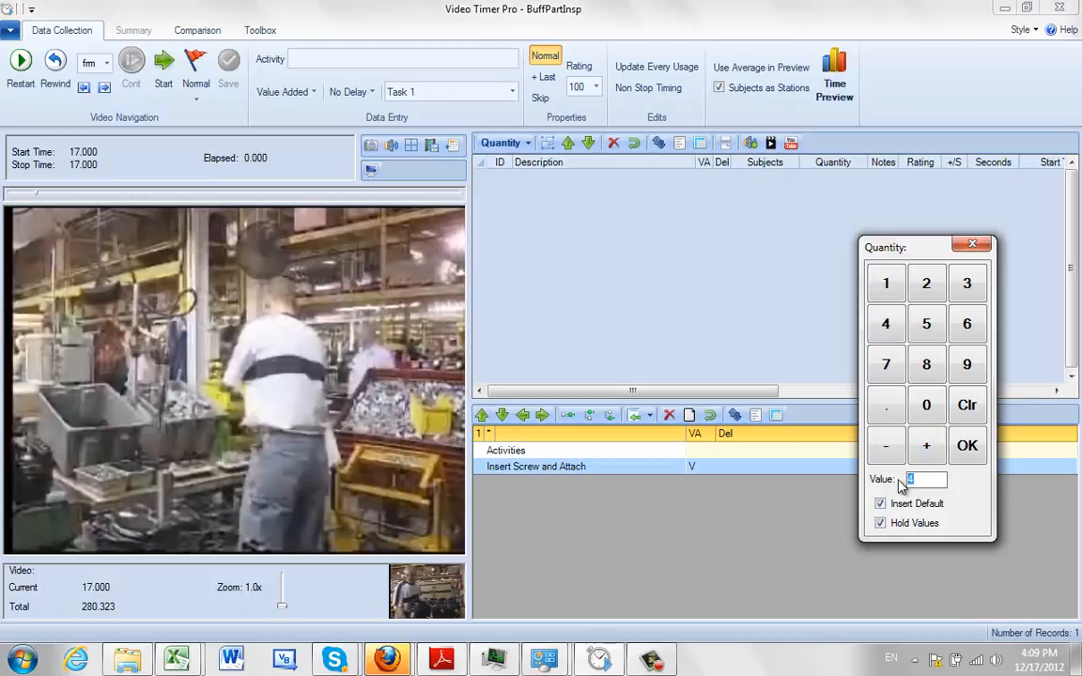
{"action": "type", "text": "77"}
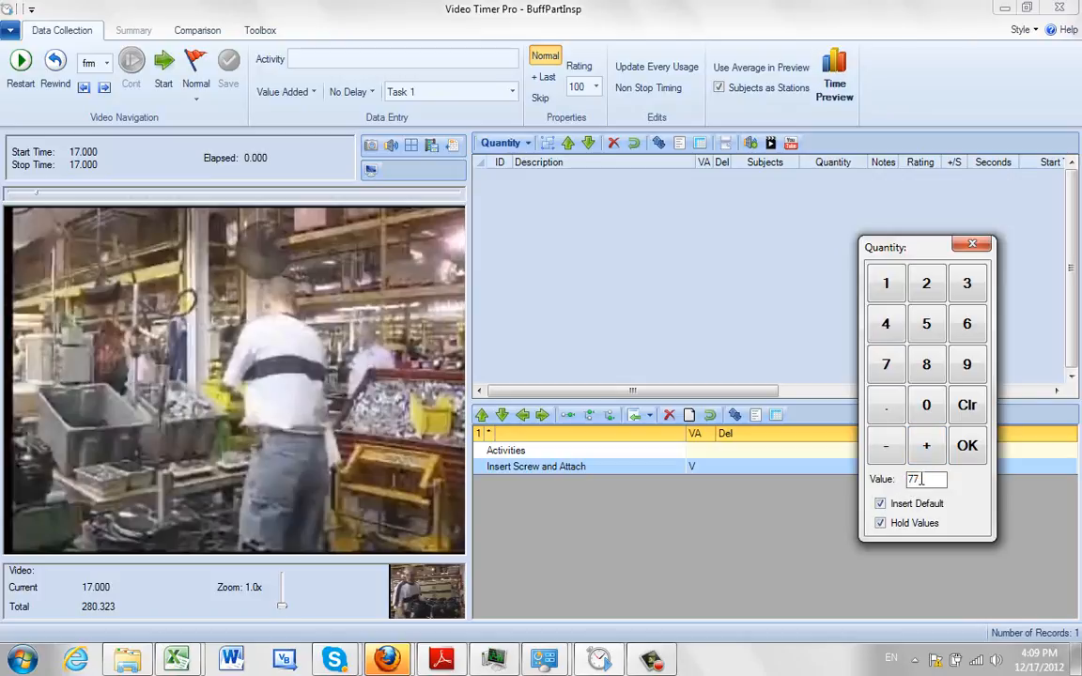
{"action": "left_click", "coordinate": [968, 405]}
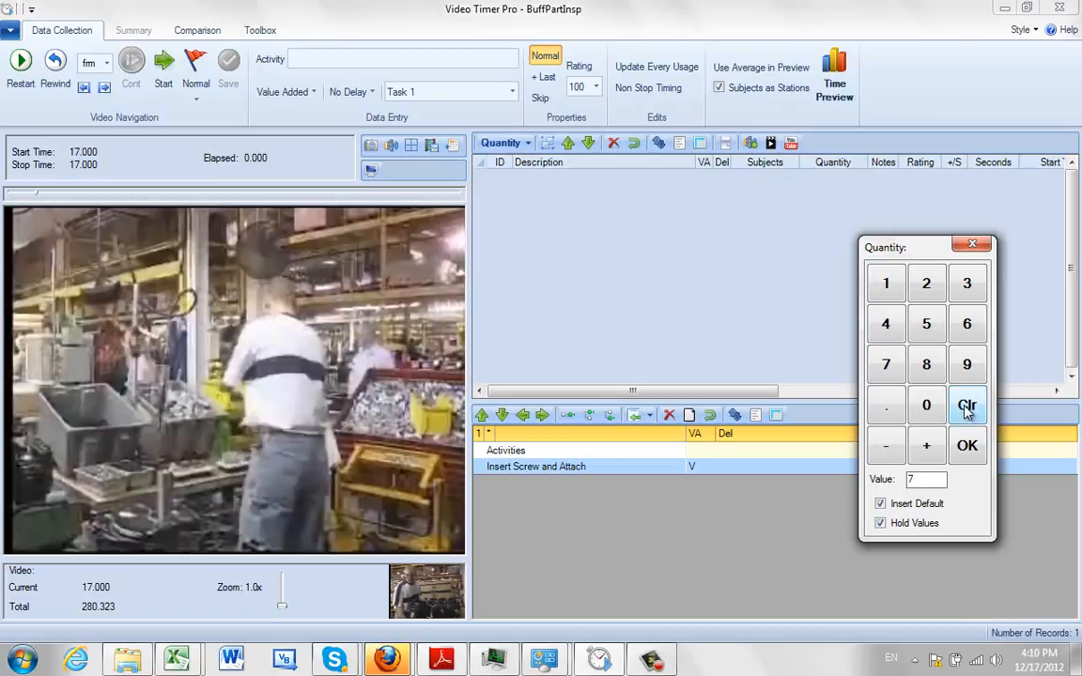
{"action": "left_click", "coordinate": [968, 405]}
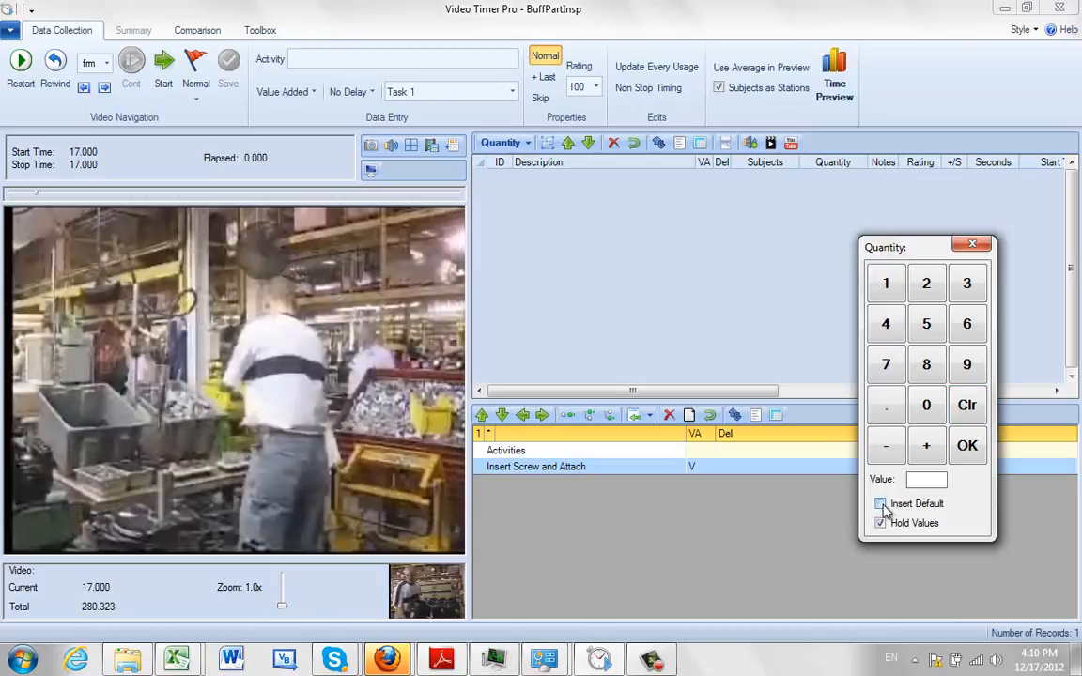
Re-enable Insert Default on the quantity keypad.
{"action": "left_click", "coordinate": [881, 523]}
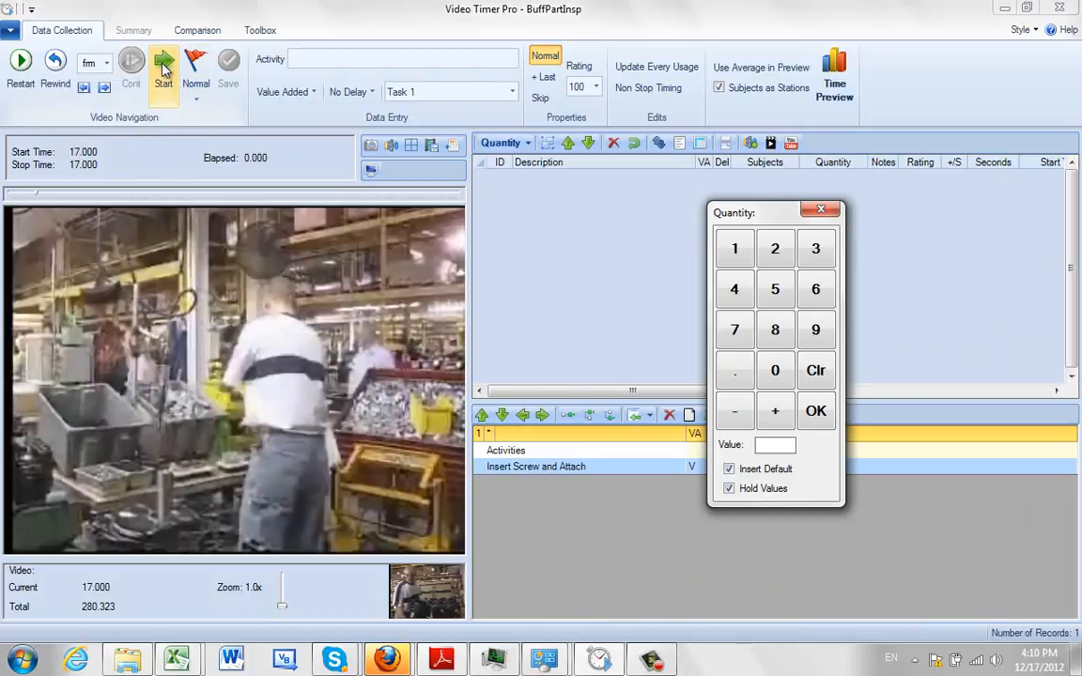
Play and time the video from 17.000 s, counting 4 screws up to 35.462 s.
{"action": "left_click", "coordinate": [164, 63]}
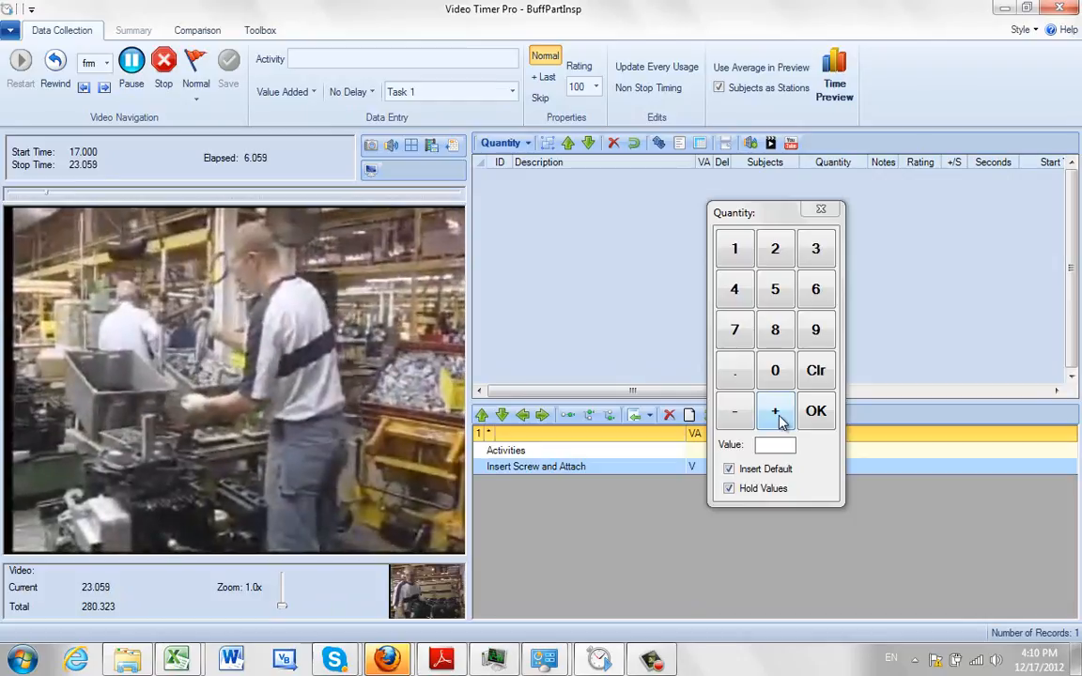
{"action": "left_click", "coordinate": [775, 412]}
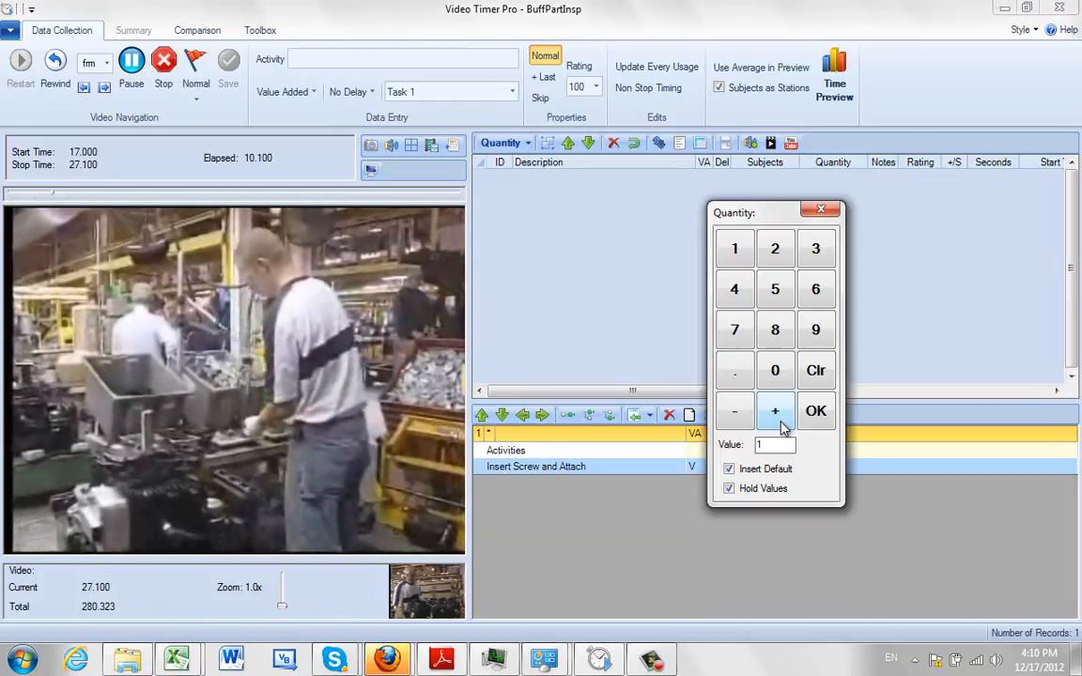
{"action": "left_click", "coordinate": [775, 411]}
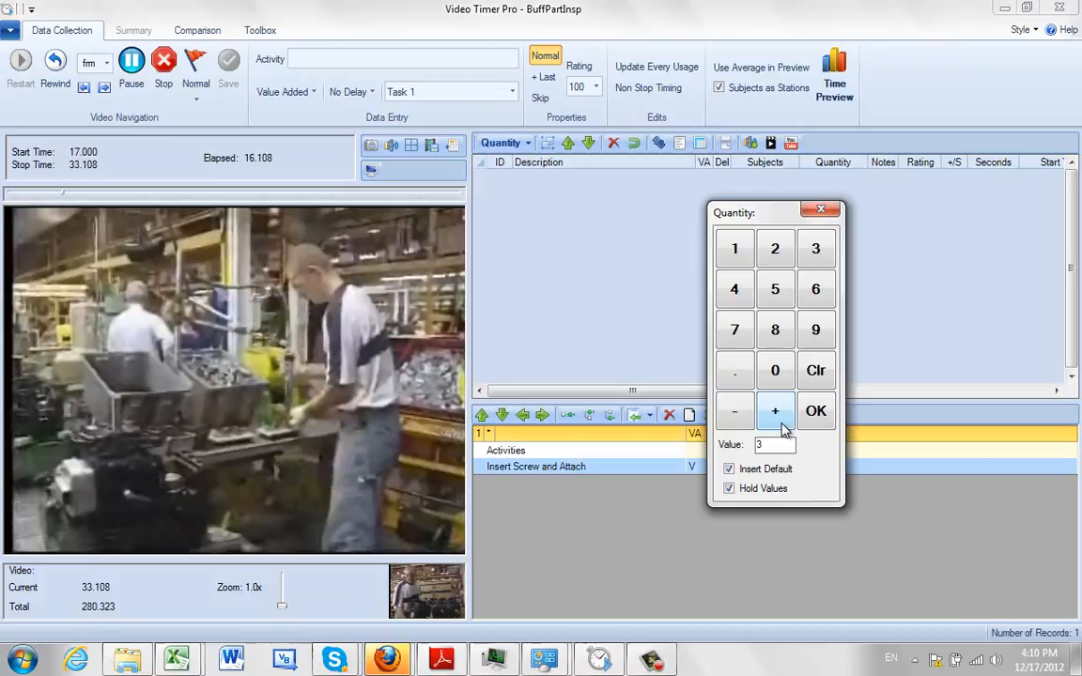
{"action": "left_click", "coordinate": [775, 411]}
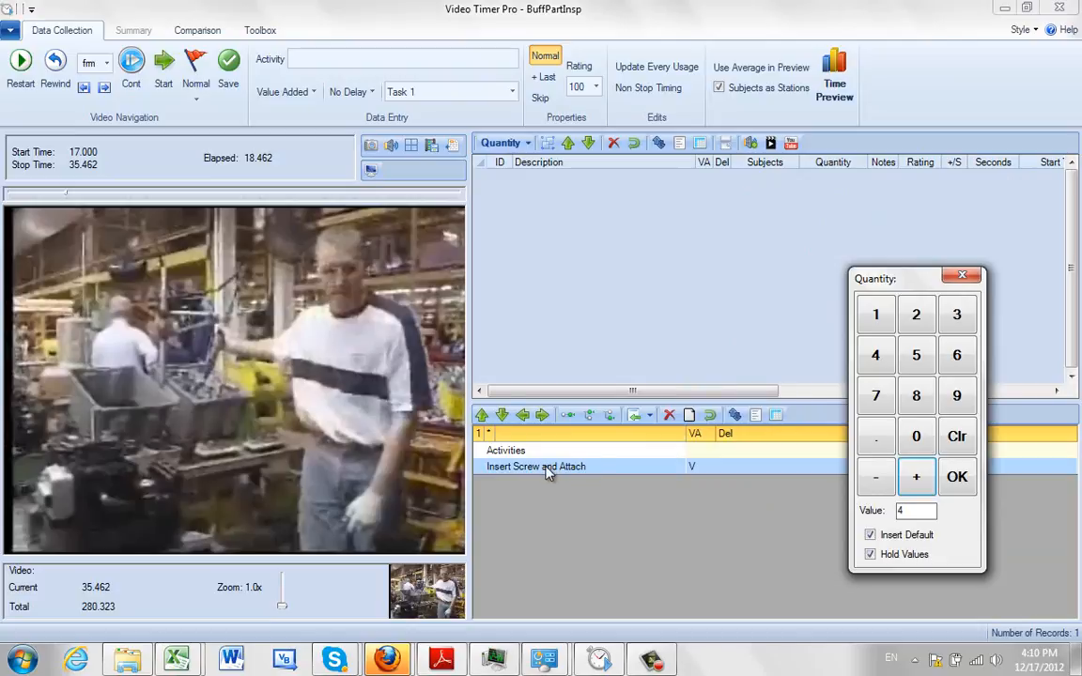
Assign Insert Screw and Attach and save record 1 with quantity 4 and 18.462 s.
{"action": "left_click", "coordinate": [535, 466]}
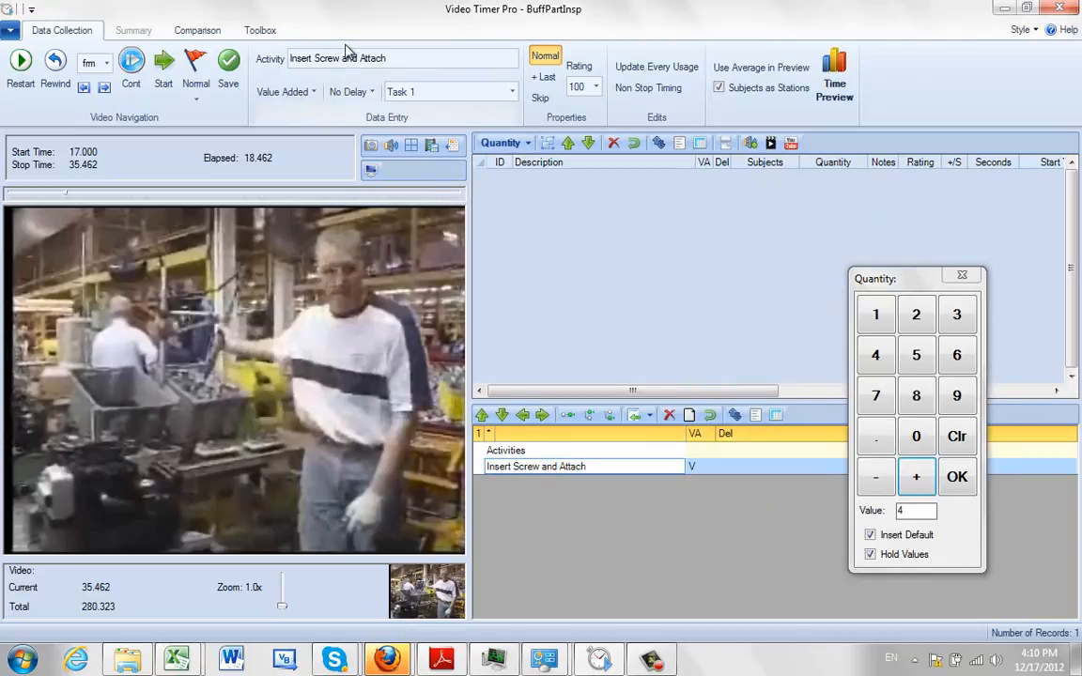
{"action": "left_click", "coordinate": [347, 91]}
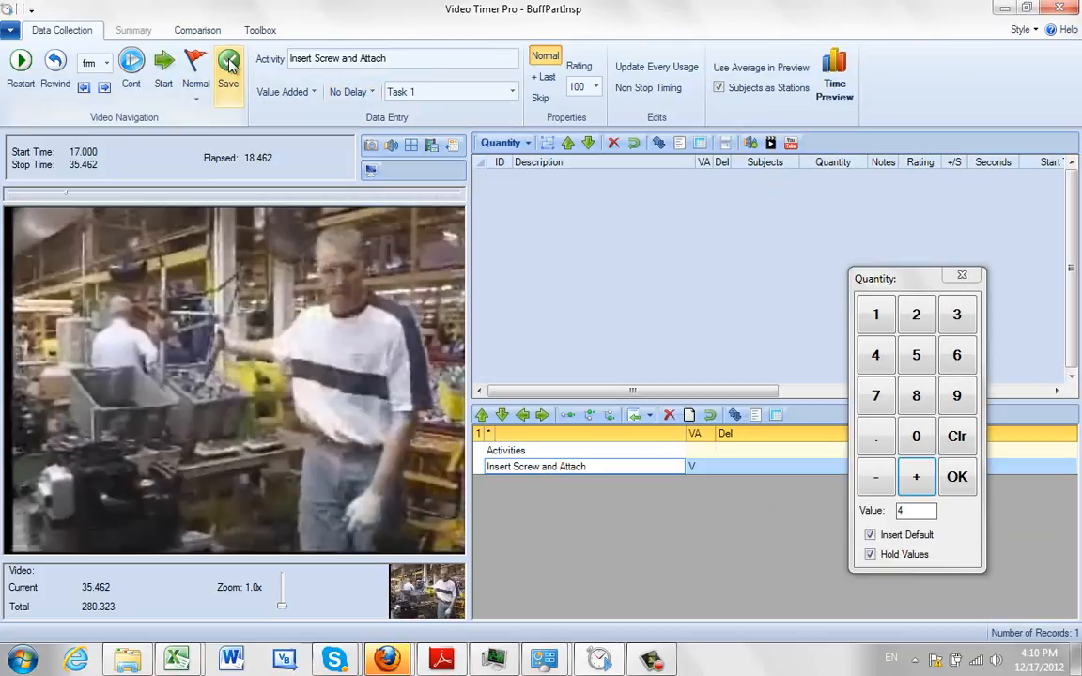
{"action": "left_click", "coordinate": [228, 66]}
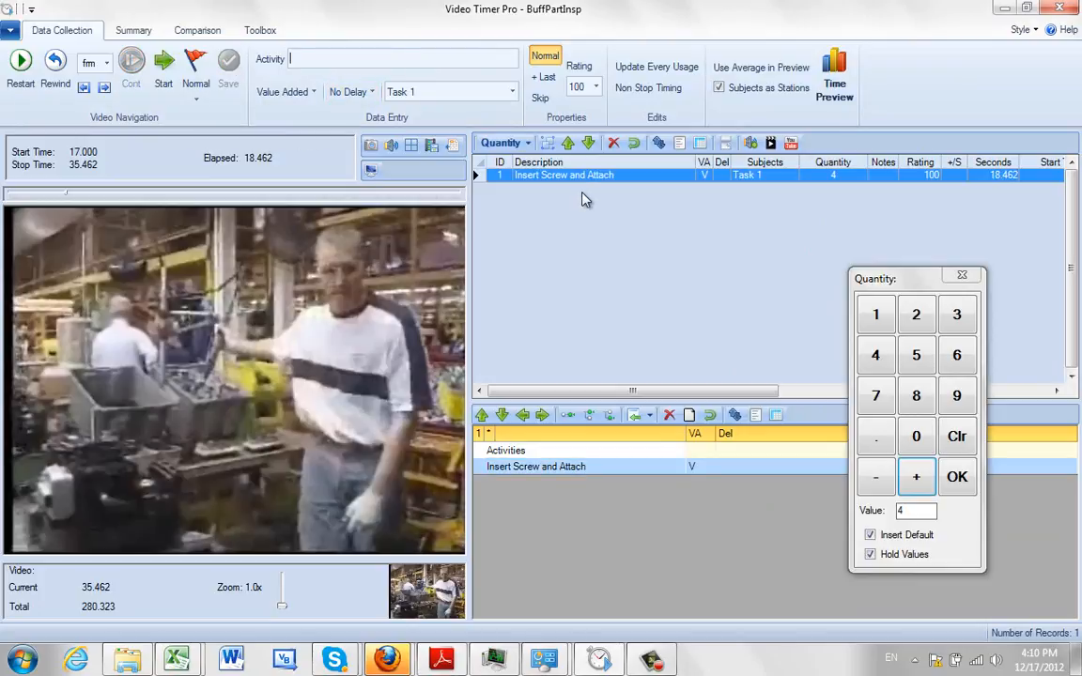
{"action": "mouse_move", "coordinate": [645, 208]}
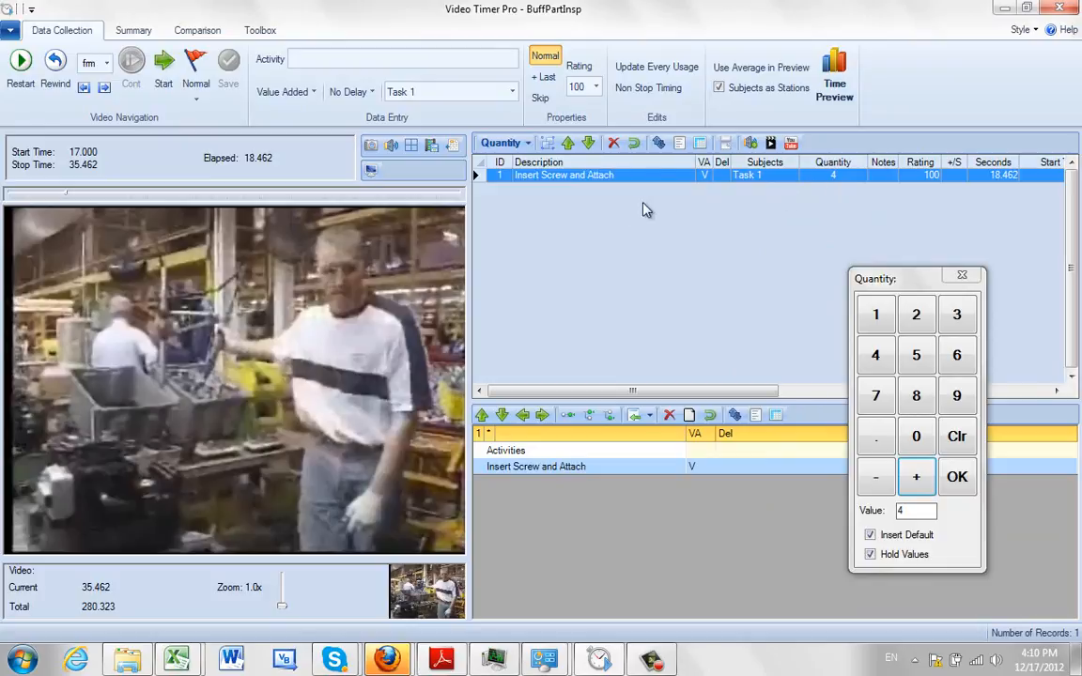
{"action": "mouse_move", "coordinate": [838, 185]}
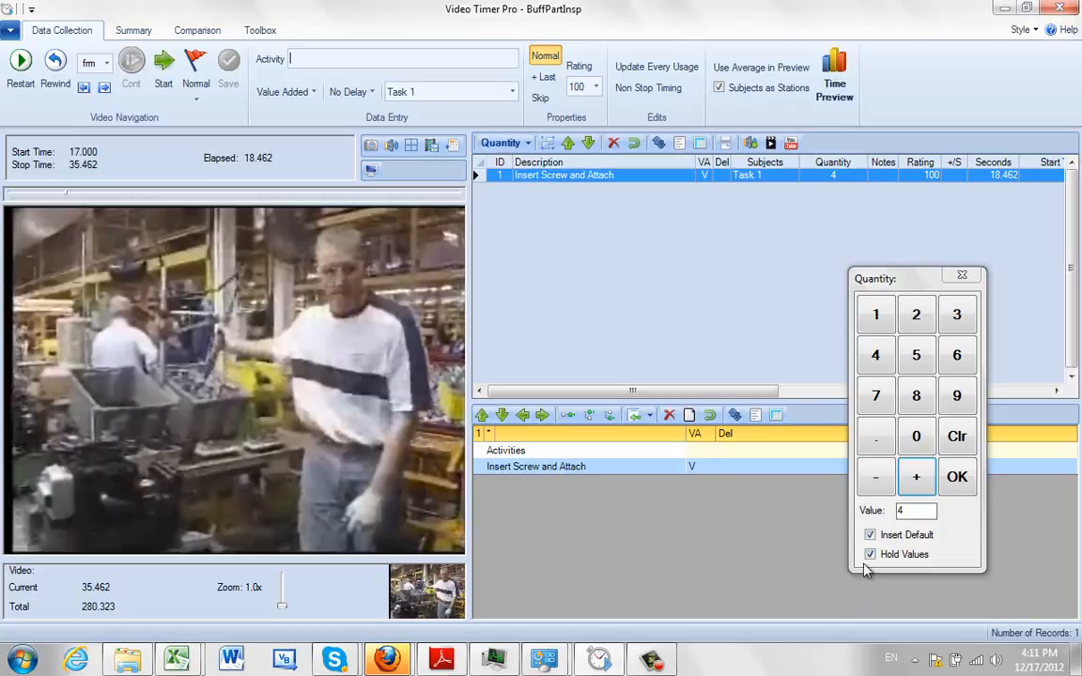
Turn off Hold Values, move the quantity pad, and clear its value.
{"action": "left_click", "coordinate": [870, 554]}
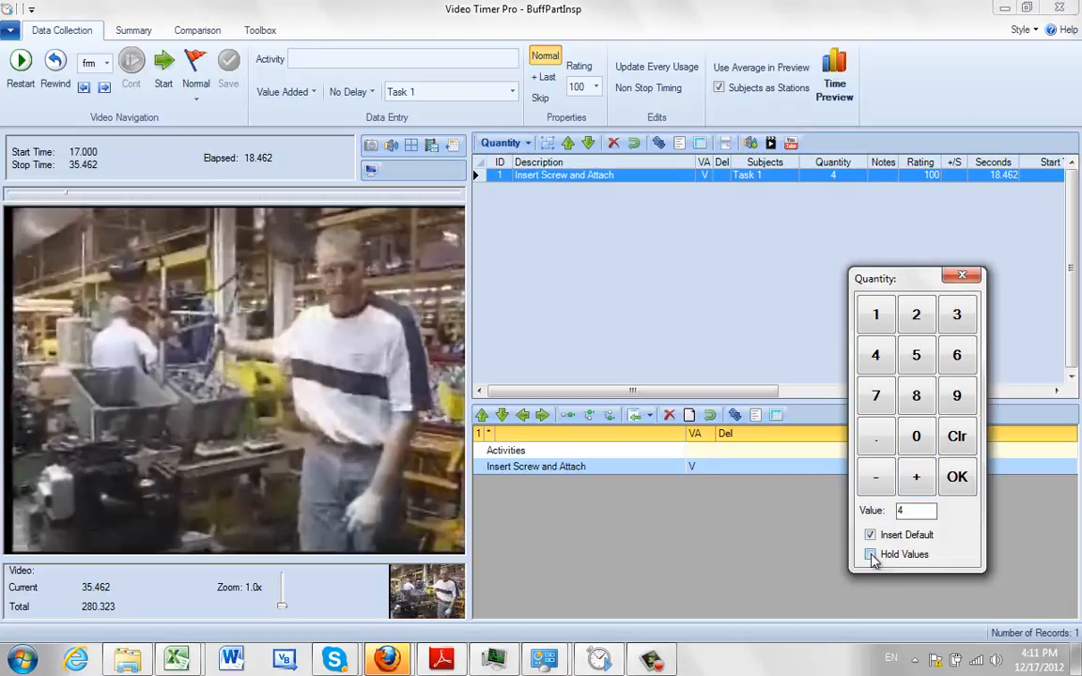
{"action": "left_click", "coordinate": [870, 554]}
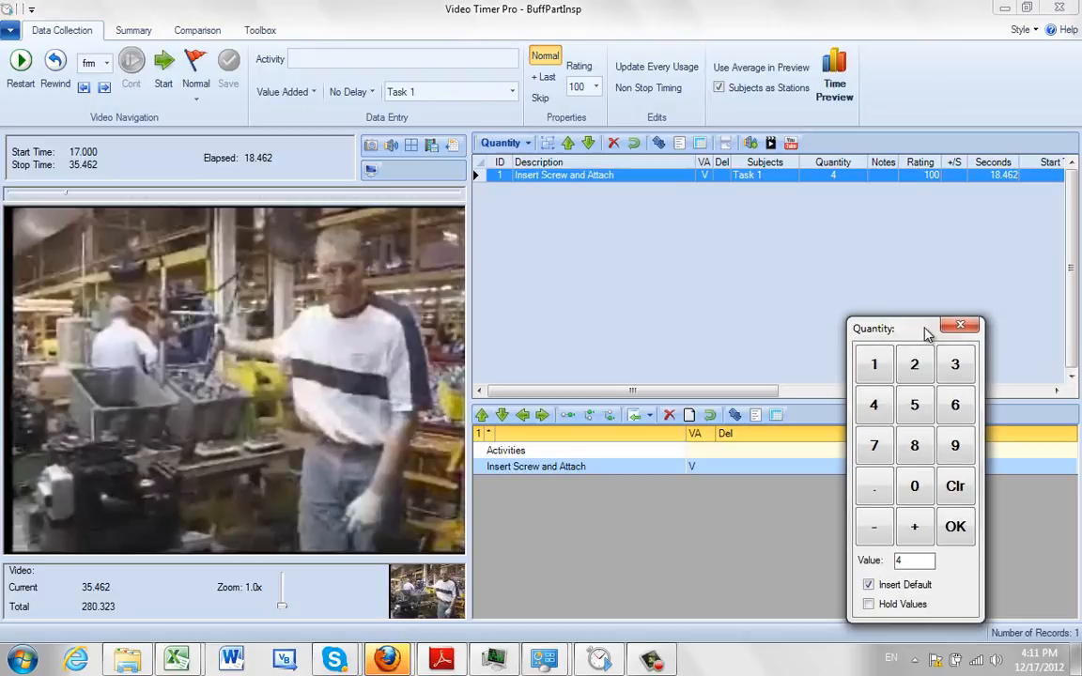
{"action": "left_click", "coordinate": [955, 486]}
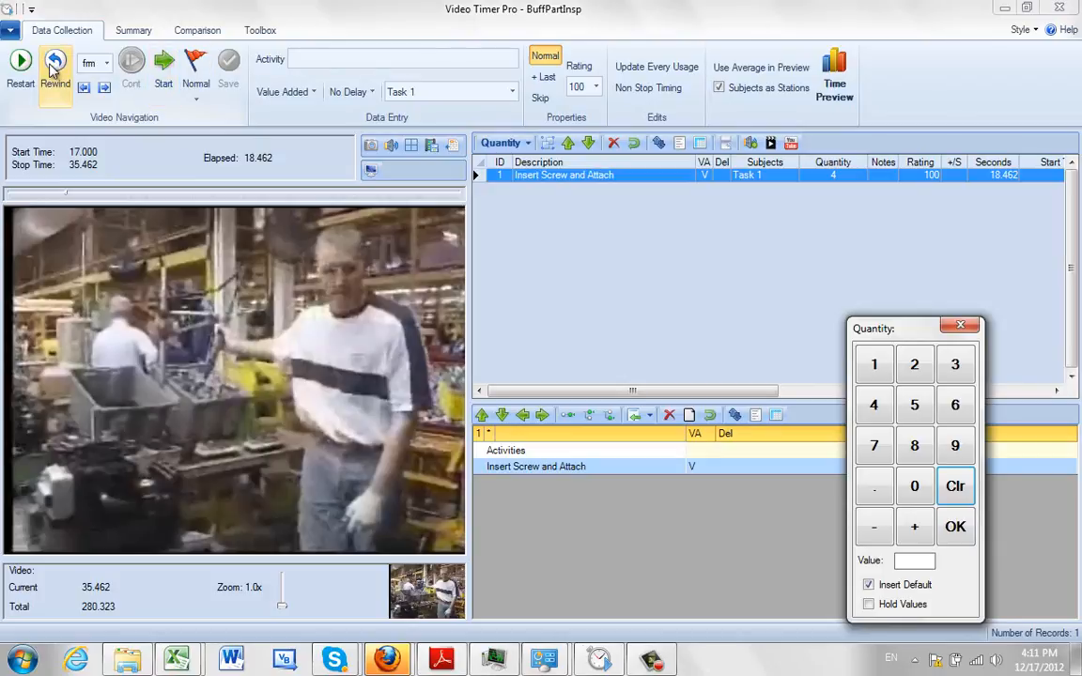
Rewind to 17.000 s and time the cycle counting 4 screws, stopping at 35.314 s.
{"action": "left_click", "coordinate": [54, 66]}
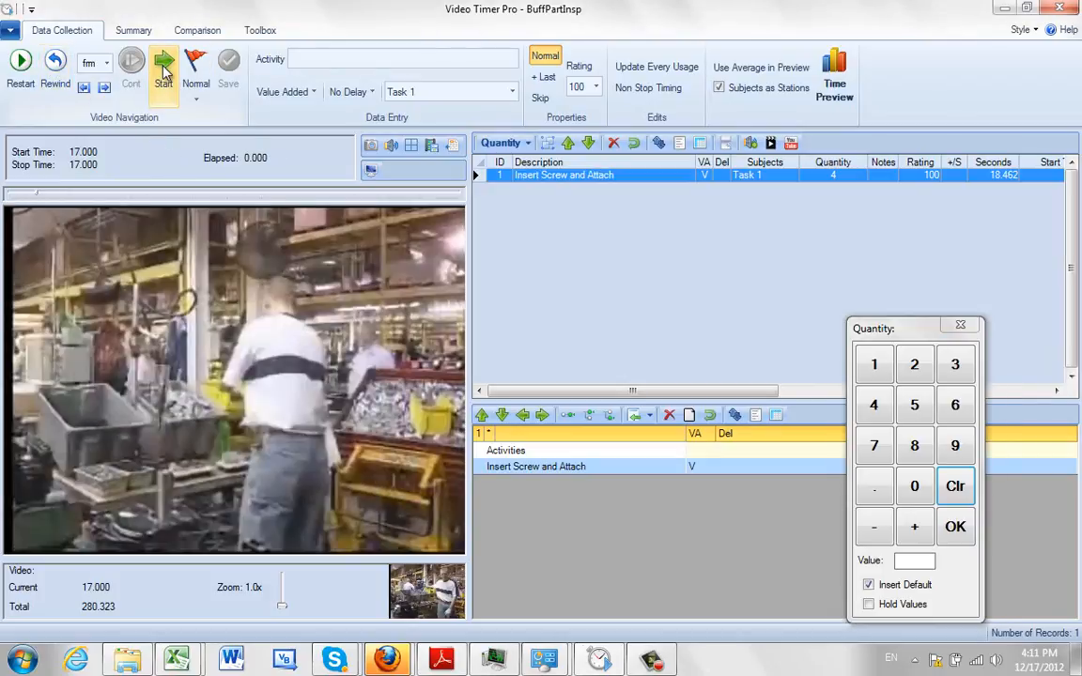
{"action": "left_click", "coordinate": [163, 66]}
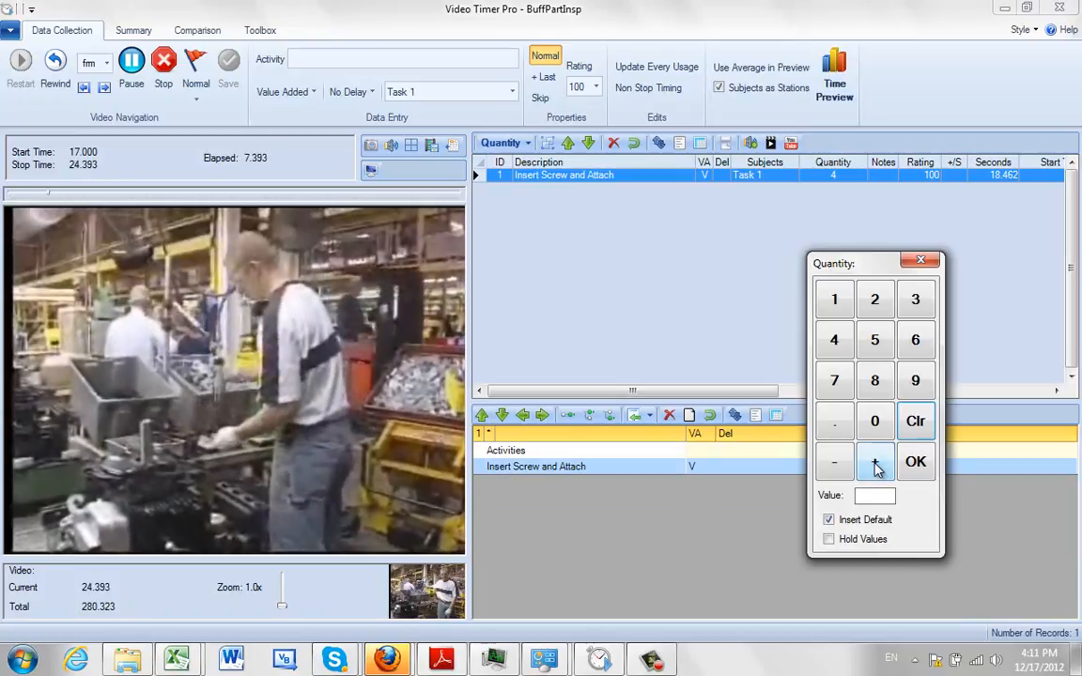
{"action": "left_click", "coordinate": [874, 461]}
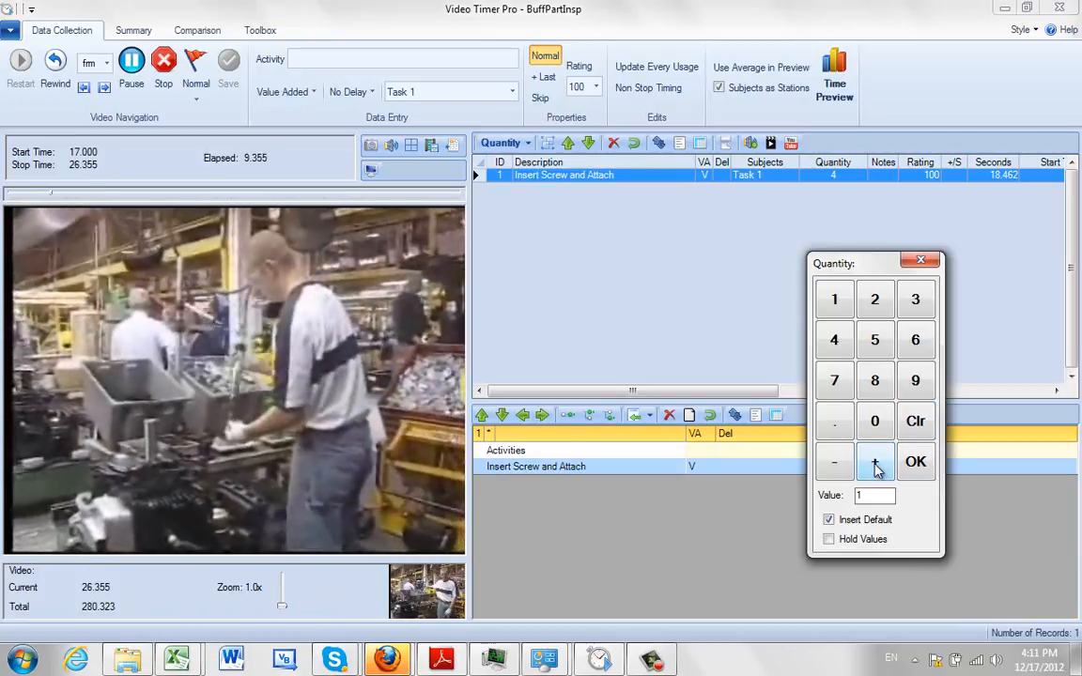
{"action": "left_click", "coordinate": [874, 461]}
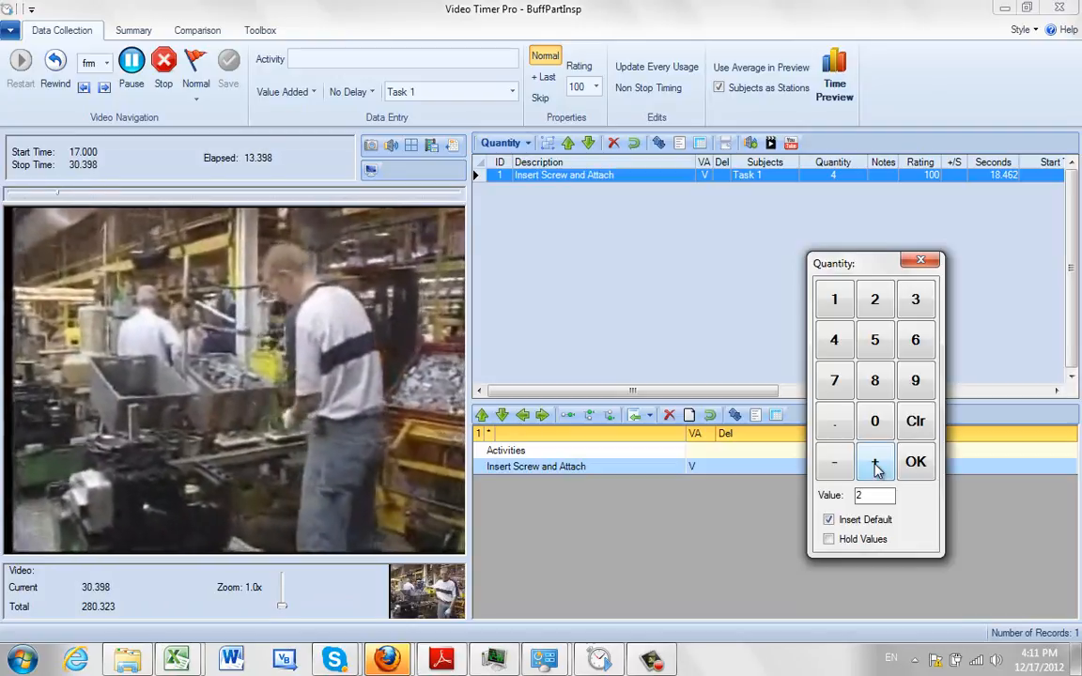
{"action": "left_click", "coordinate": [875, 462]}
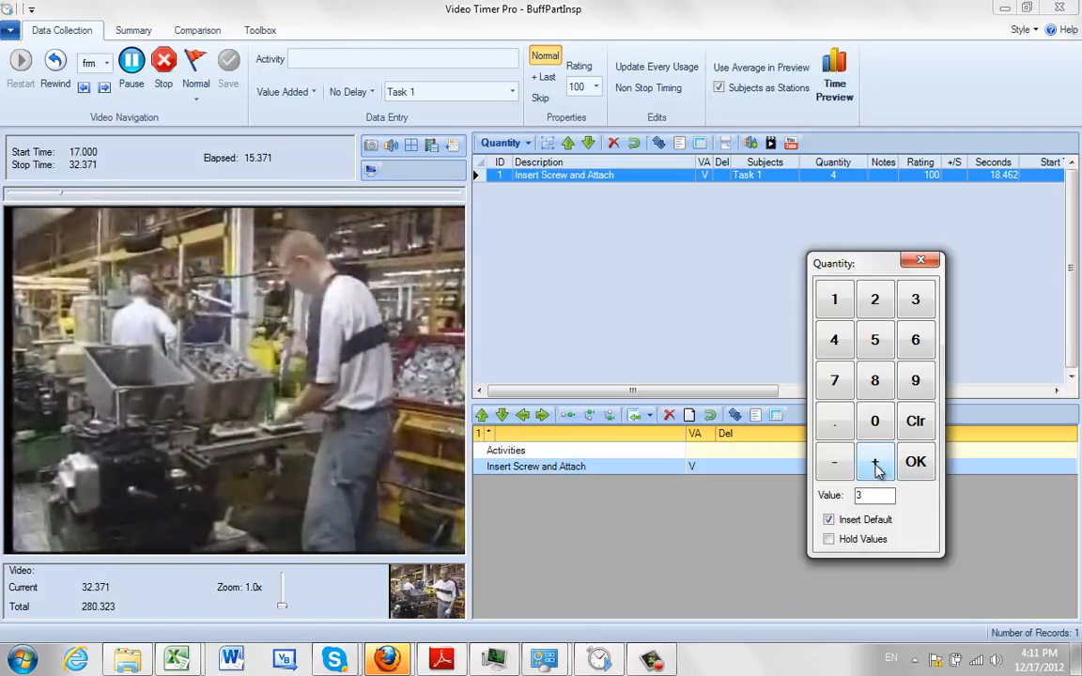
{"action": "left_click", "coordinate": [875, 461]}
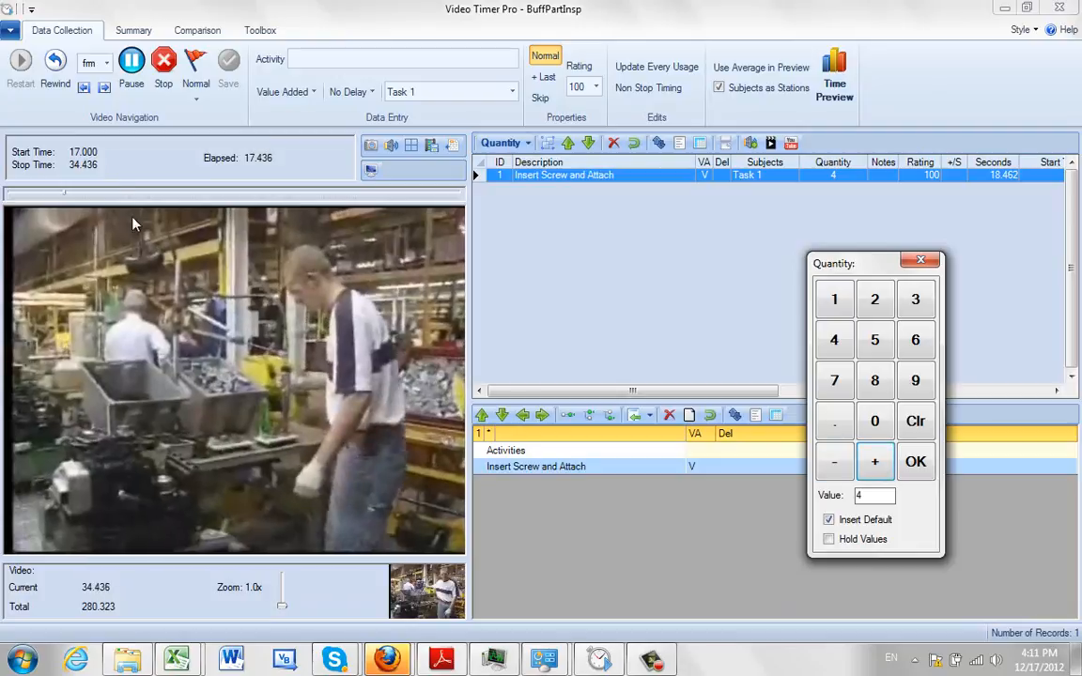
{"action": "left_click", "coordinate": [132, 63]}
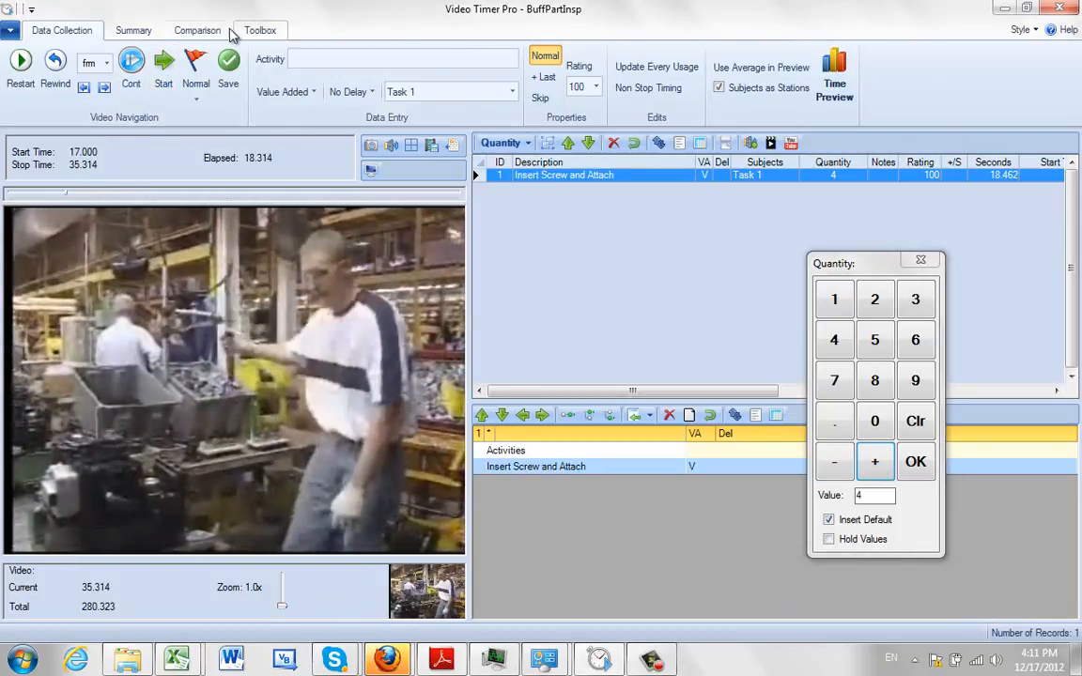
Assign Insert Screw and Attach to the cycle and save it as record 2.
{"action": "left_click", "coordinate": [535, 466]}
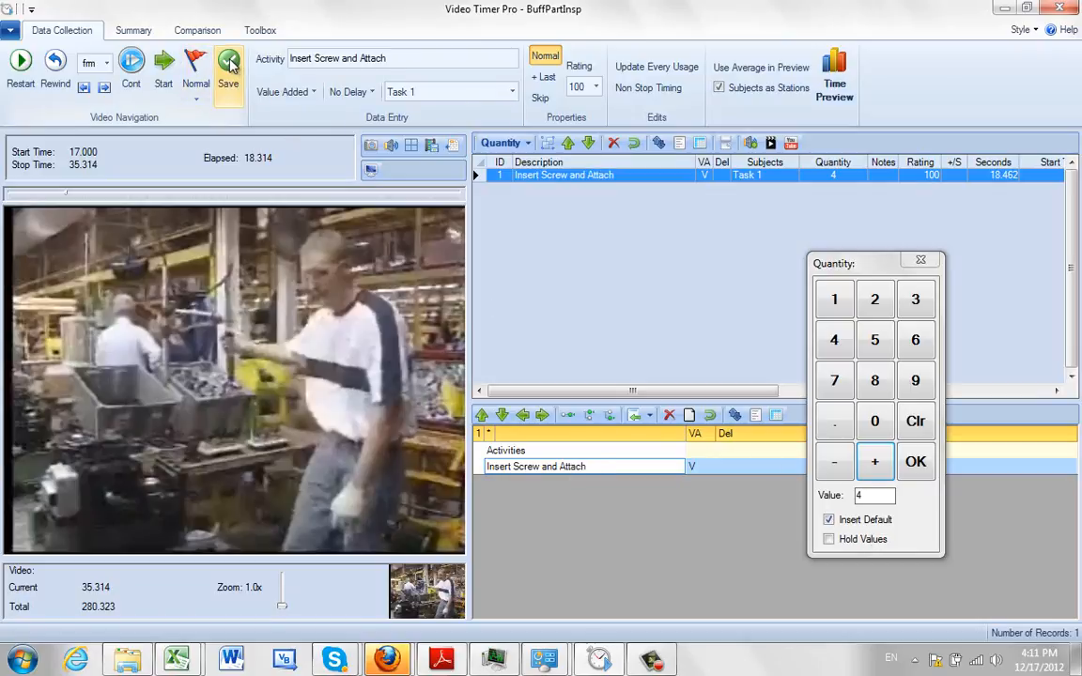
{"action": "left_click", "coordinate": [228, 66]}
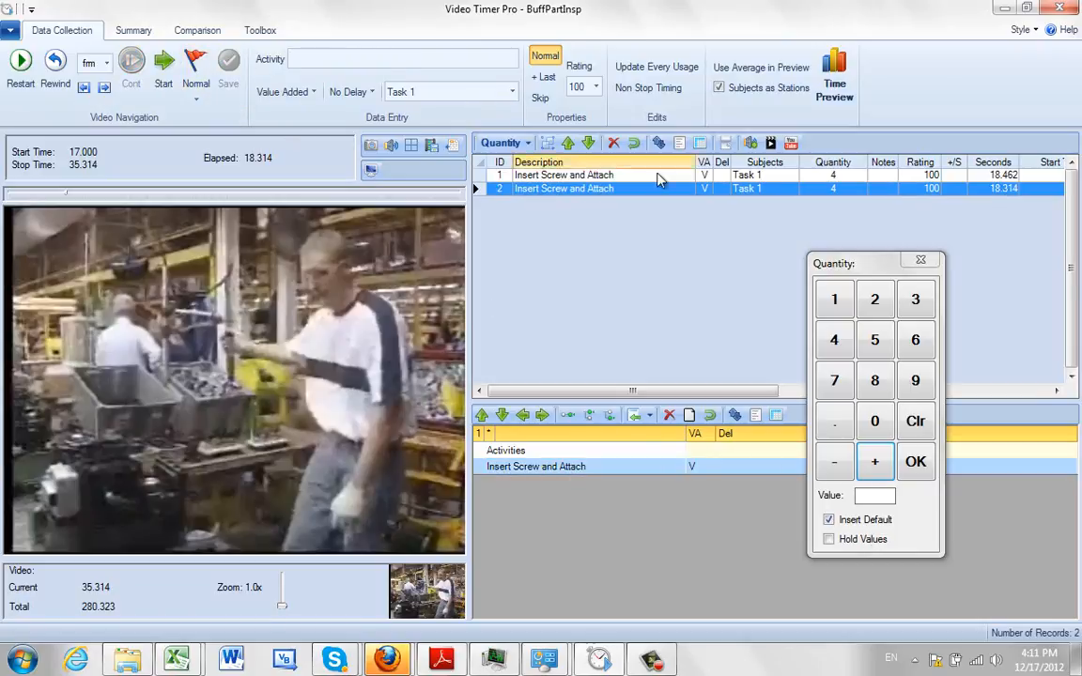